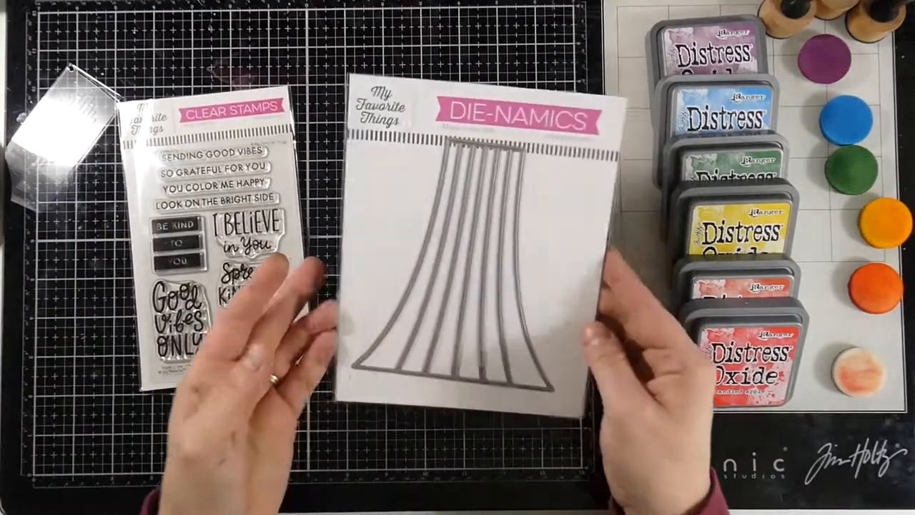
{"action": "mouse_move", "coordinate": [457, 286]}
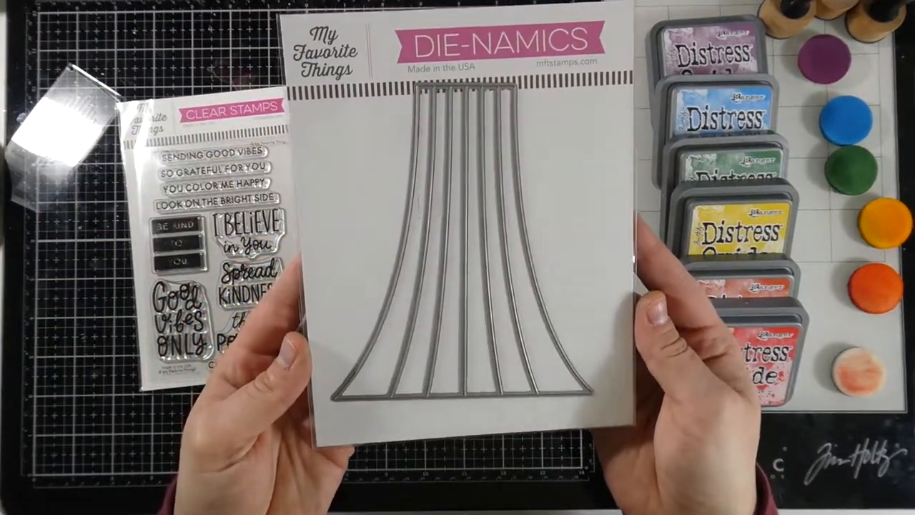